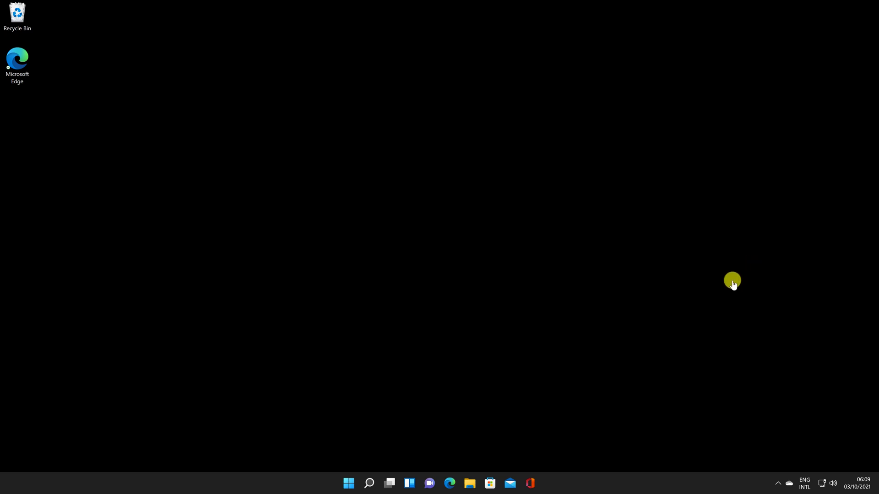
{"action": "mouse_move", "coordinate": [650, 338]}
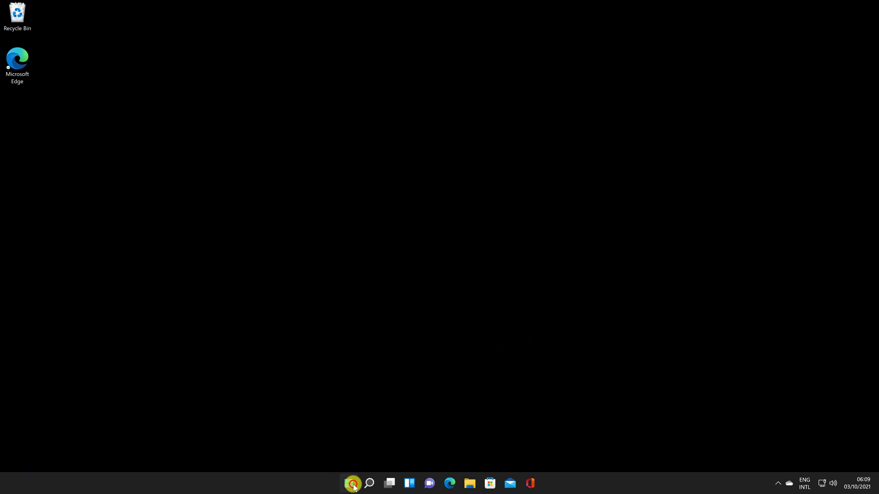
Launch the Settings app from the Start menu's pinned apps.
{"action": "left_click", "coordinate": [348, 483]}
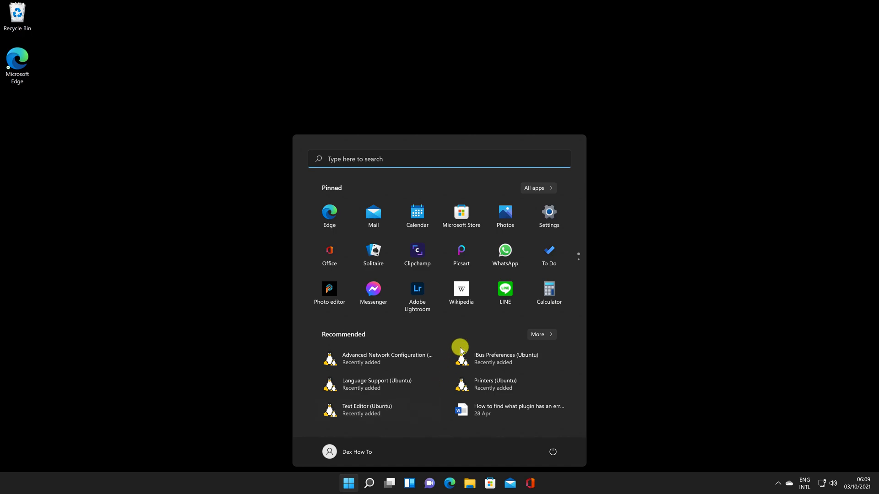
{"action": "mouse_move", "coordinate": [548, 216]}
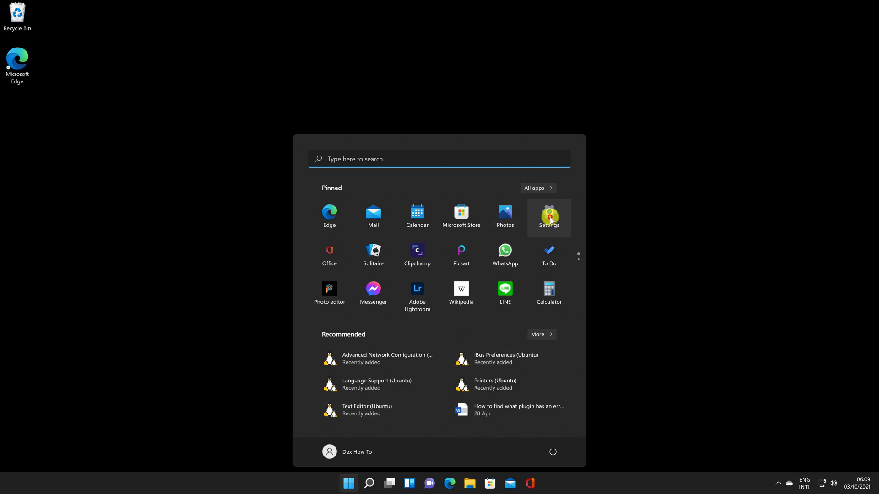
{"action": "left_click", "coordinate": [549, 216]}
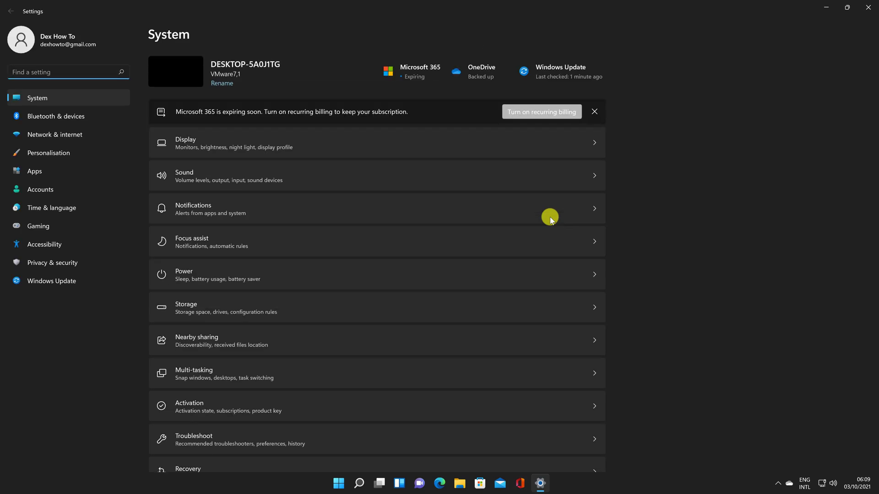
{"action": "mouse_move", "coordinate": [71, 254]}
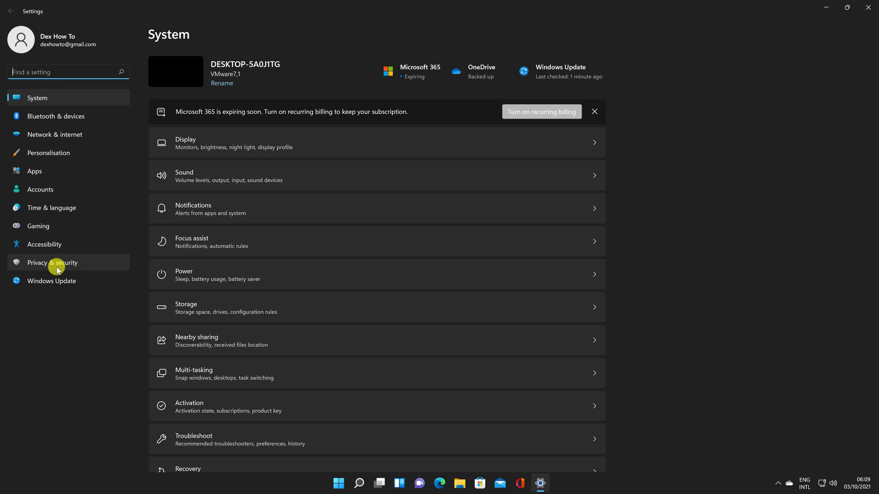
Go to Privacy & security and bring the App permissions list into view.
{"action": "left_click", "coordinate": [53, 263]}
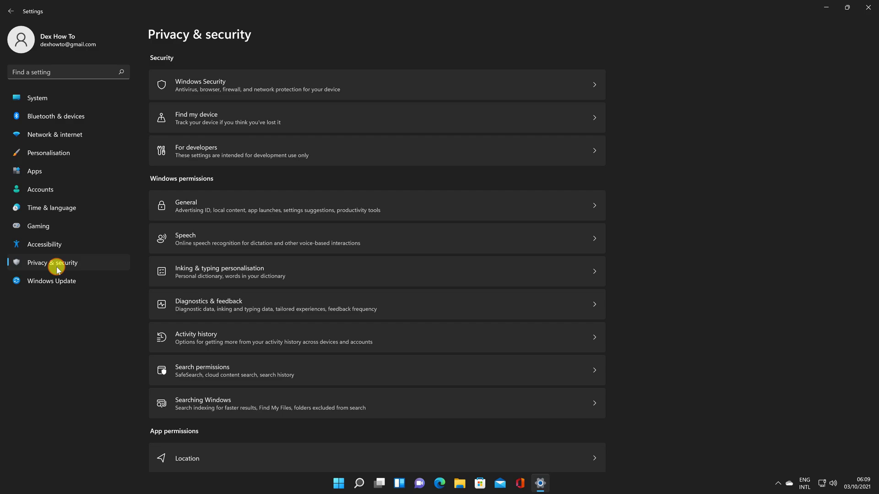
{"action": "scroll", "scroll_direction": "down", "scroll_amount": 3}
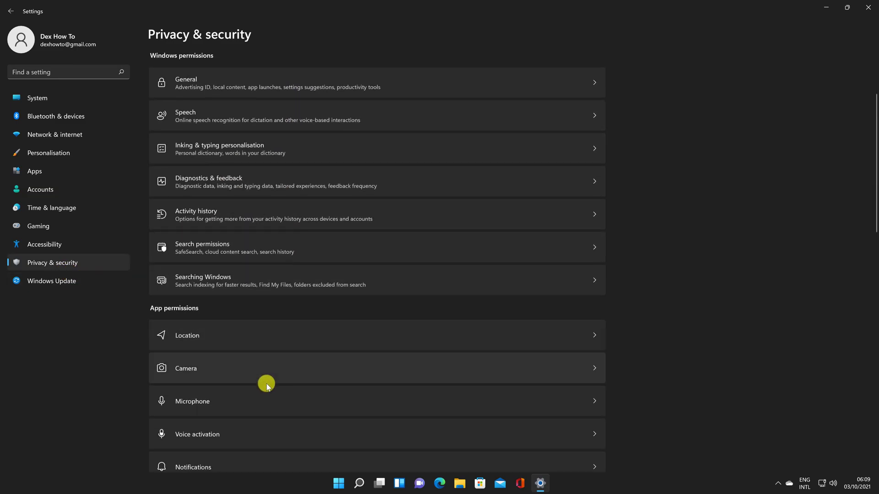
{"action": "scroll", "scroll_direction": "down", "scroll_amount": 3}
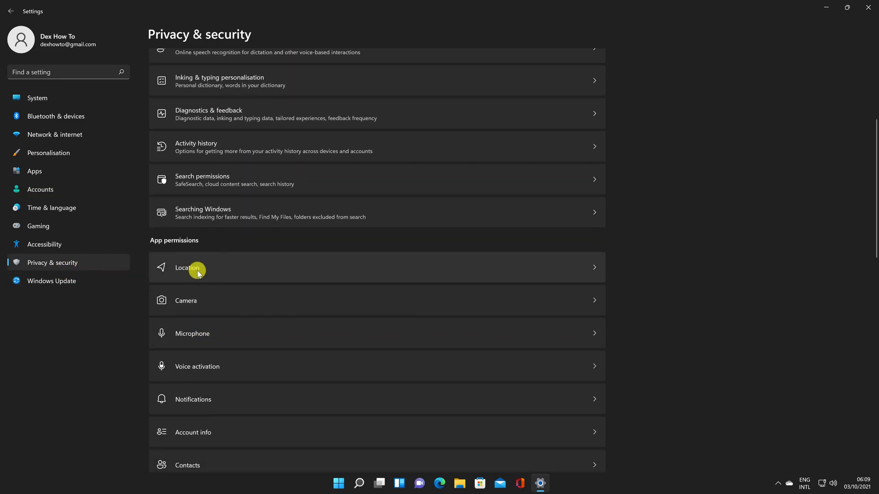
On the Location page, switch Location services on for the device.
{"action": "left_click", "coordinate": [187, 268]}
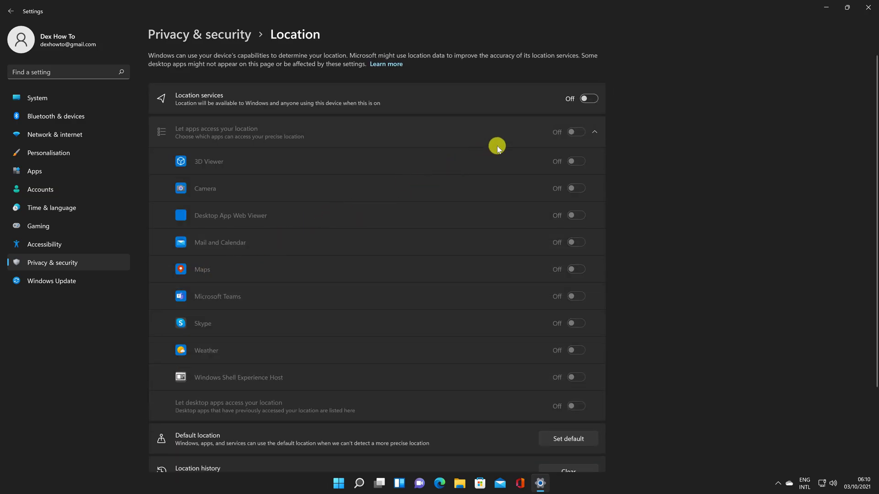
{"action": "mouse_move", "coordinate": [584, 115]}
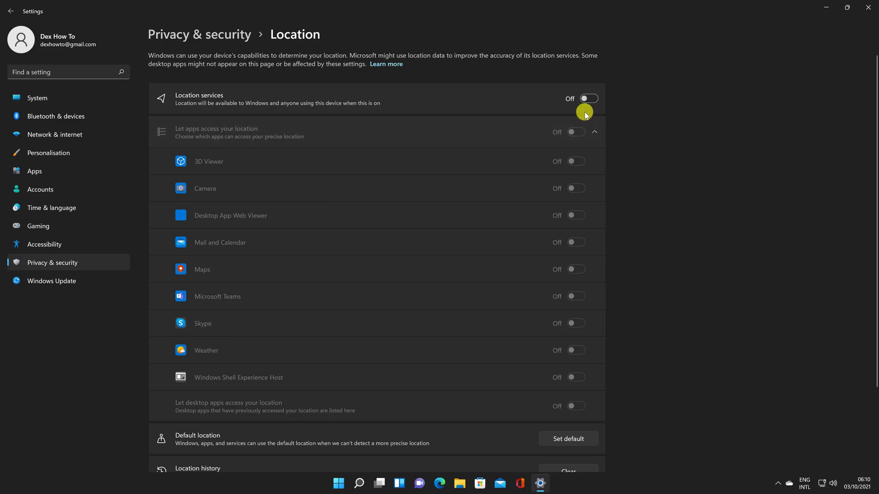
{"action": "left_click", "coordinate": [588, 98]}
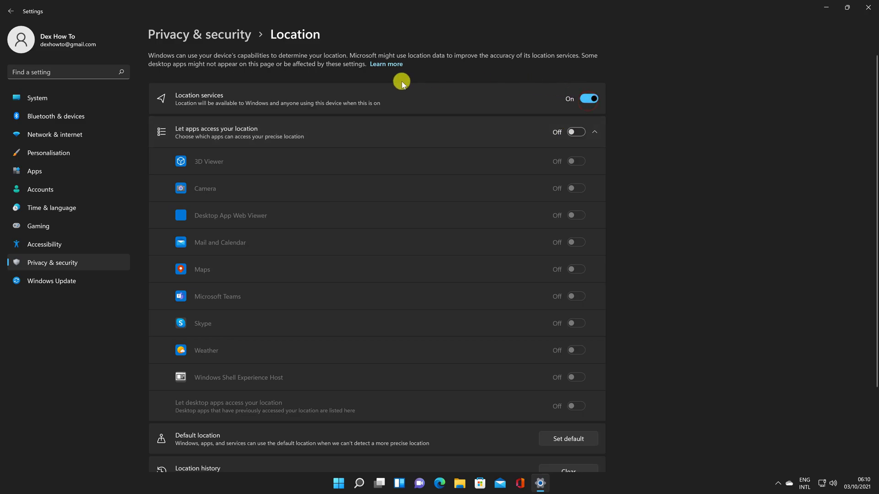
{"action": "mouse_move", "coordinate": [332, 101]}
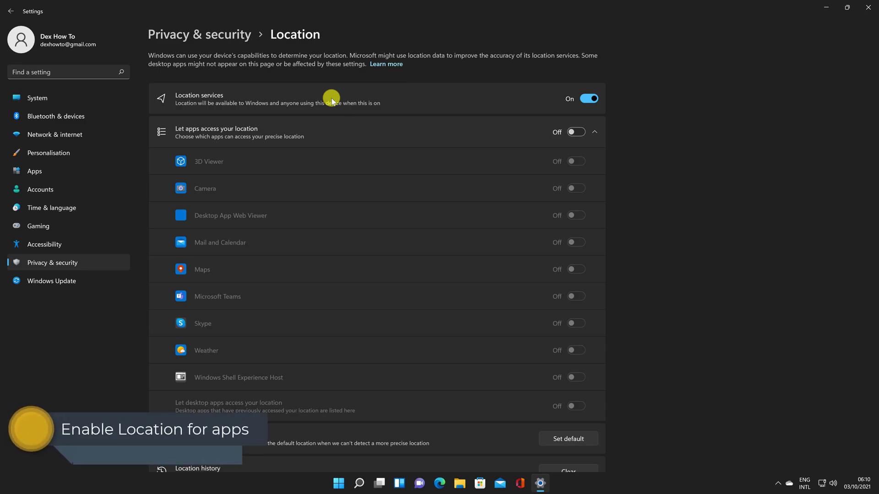
{"action": "mouse_move", "coordinate": [331, 98]}
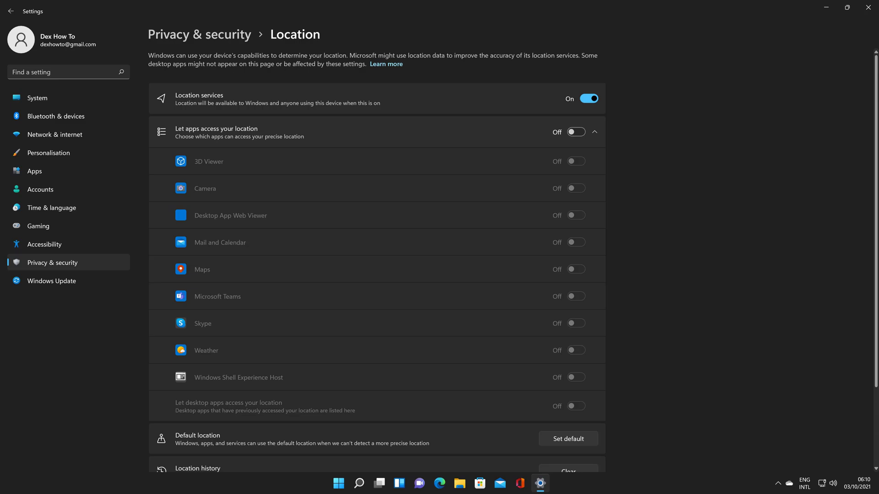
{"action": "mouse_move", "coordinate": [303, 137]}
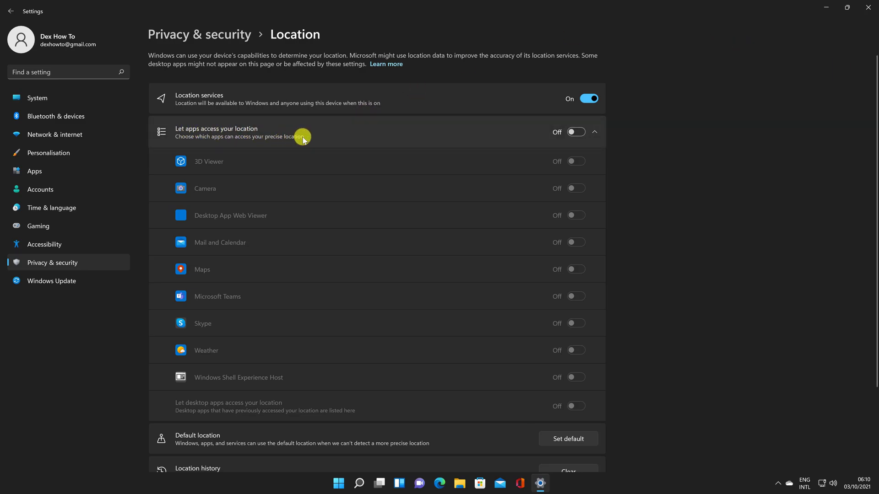
{"action": "mouse_move", "coordinate": [437, 284]}
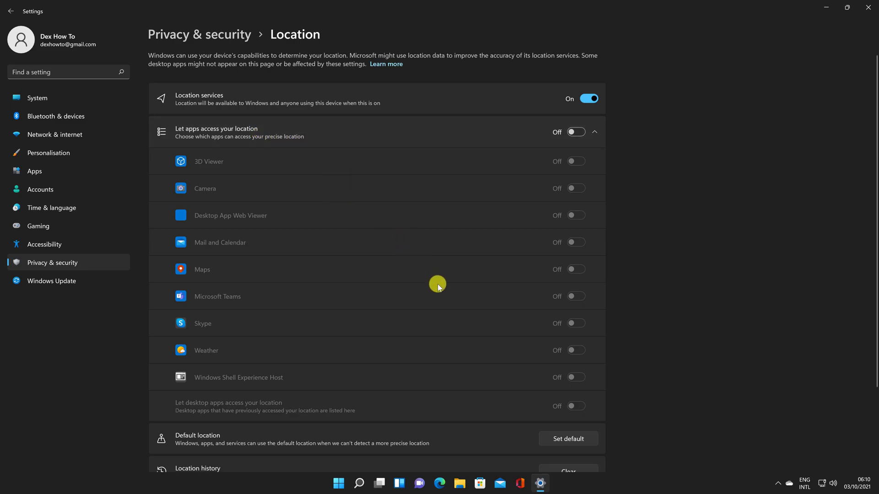
Allow apps to access location, keeping 3D Viewer allowed and enabling Weather.
{"action": "left_click", "coordinate": [575, 132]}
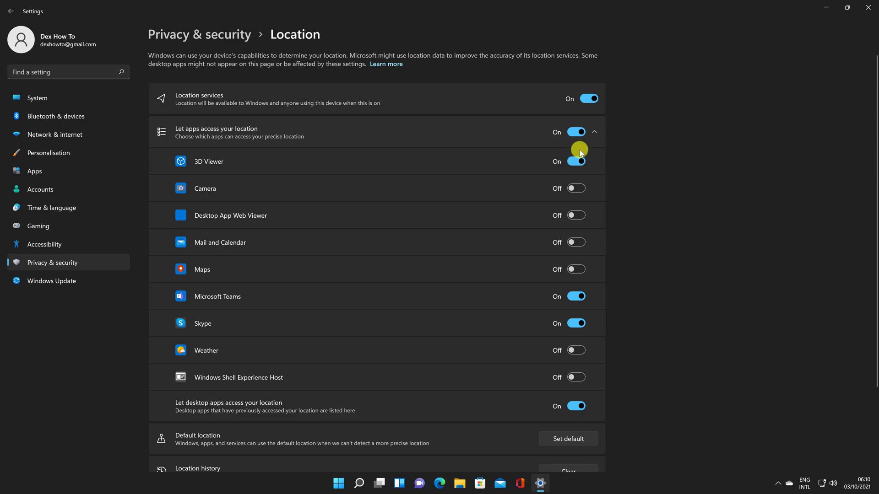
{"action": "mouse_move", "coordinate": [575, 146]}
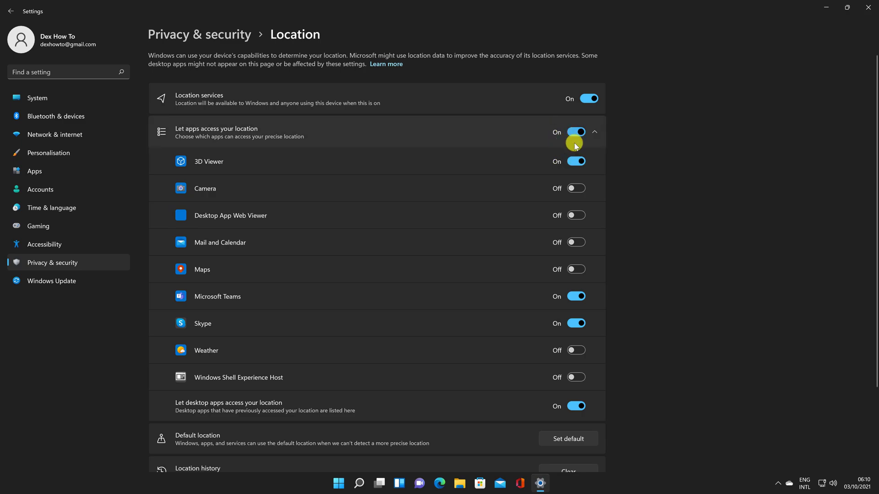
{"action": "left_click", "coordinate": [574, 161]}
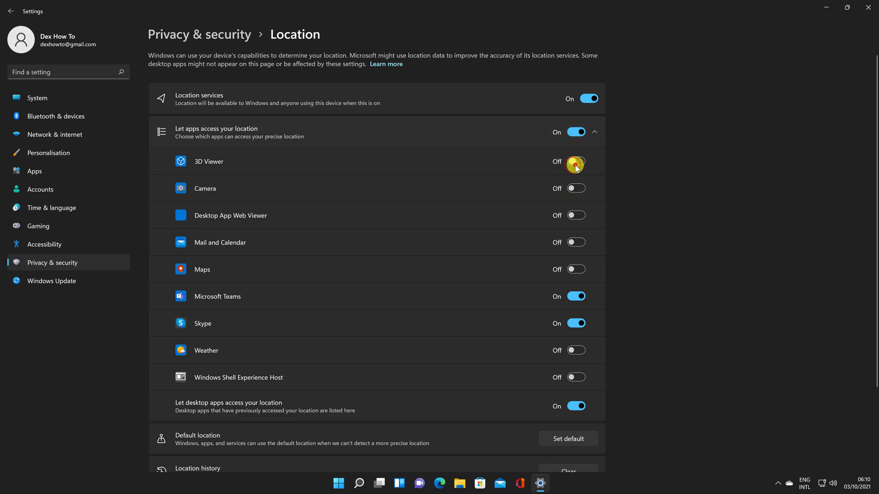
{"action": "left_click", "coordinate": [575, 161]}
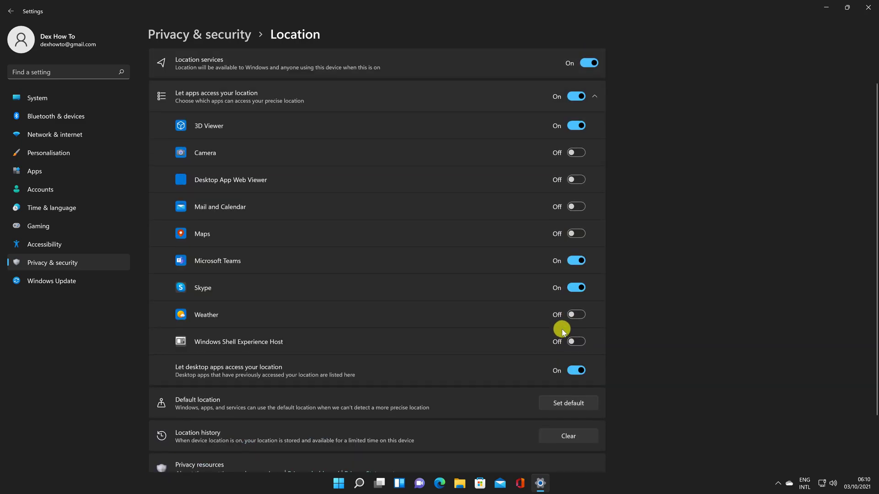
{"action": "left_click", "coordinate": [575, 234]}
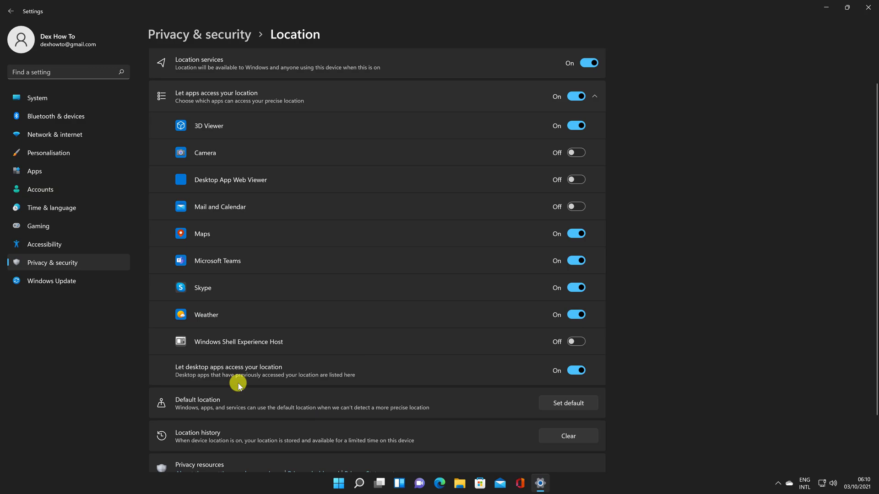
{"action": "mouse_move", "coordinate": [282, 379]}
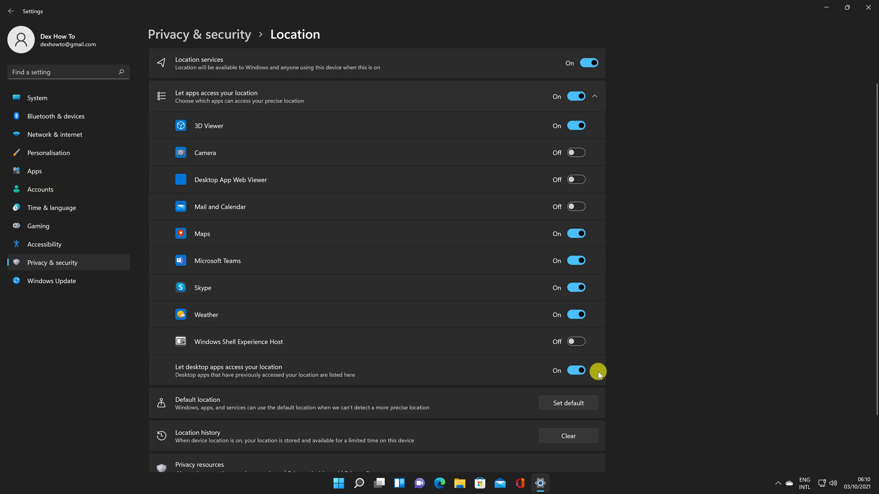
Leave 'Let desktop apps access your location' switched on.
{"action": "left_click", "coordinate": [576, 371]}
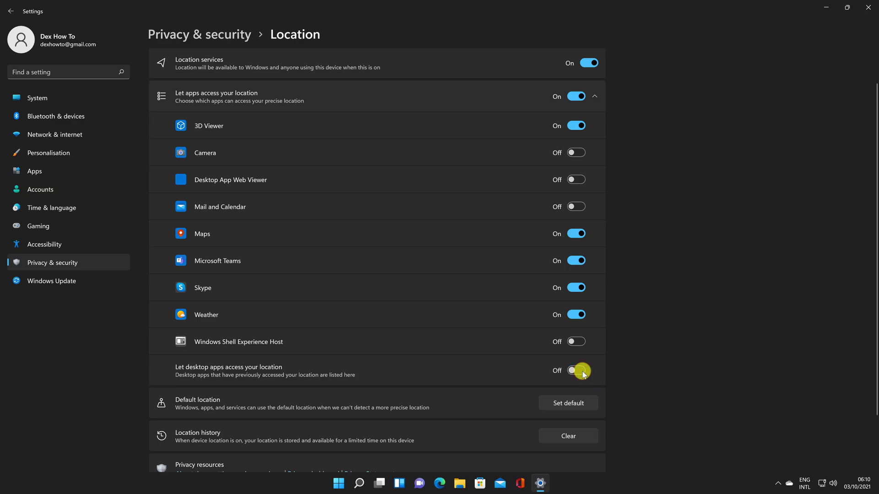
{"action": "left_click", "coordinate": [576, 371]}
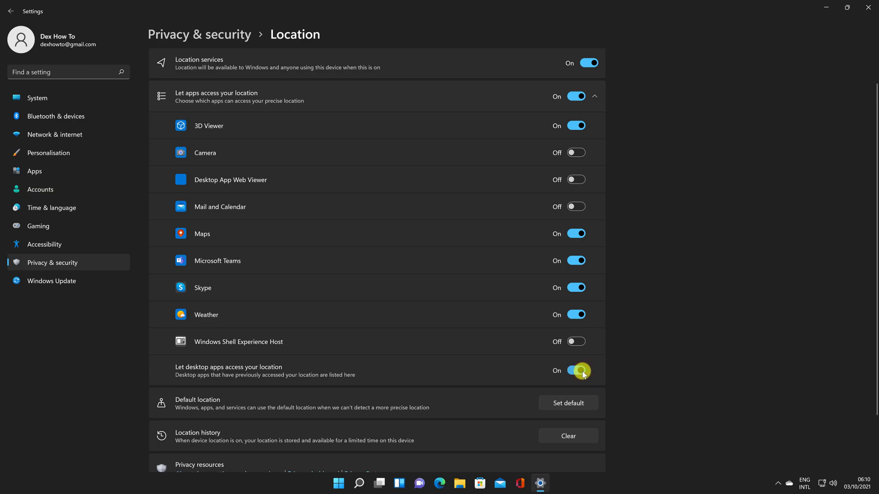
{"action": "left_click", "coordinate": [575, 371]}
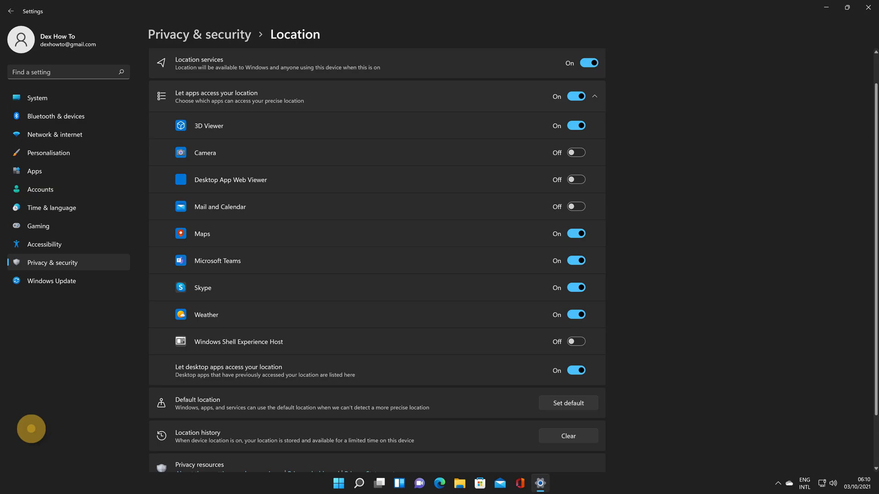
Use Set default under Default location to launch Maps.
{"action": "scroll", "scroll_direction": "down", "scroll_amount": 3}
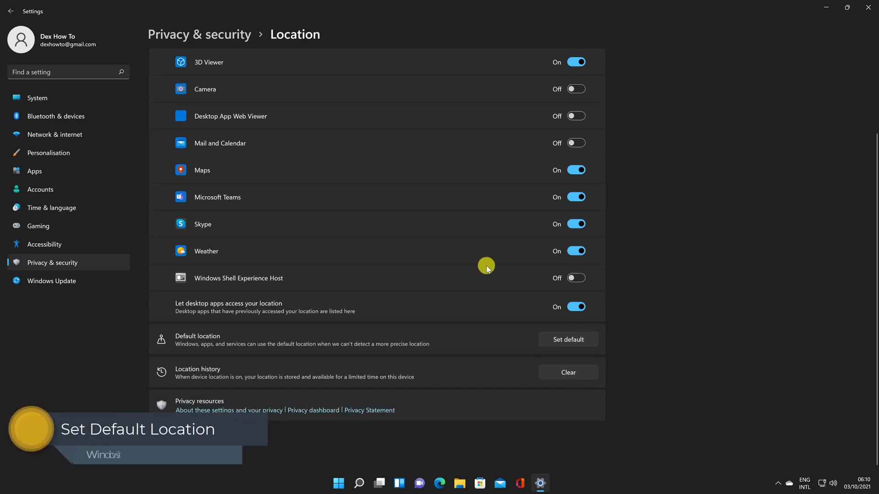
{"action": "mouse_move", "coordinate": [241, 338]}
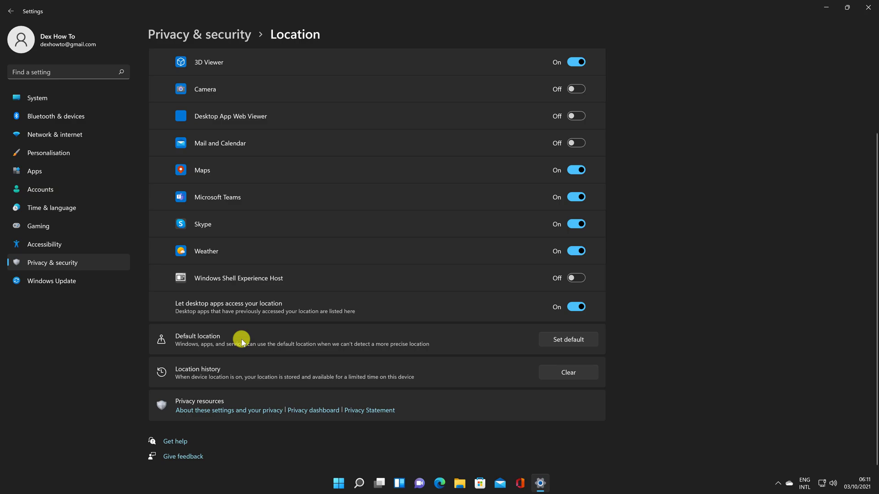
{"action": "mouse_move", "coordinate": [433, 342]}
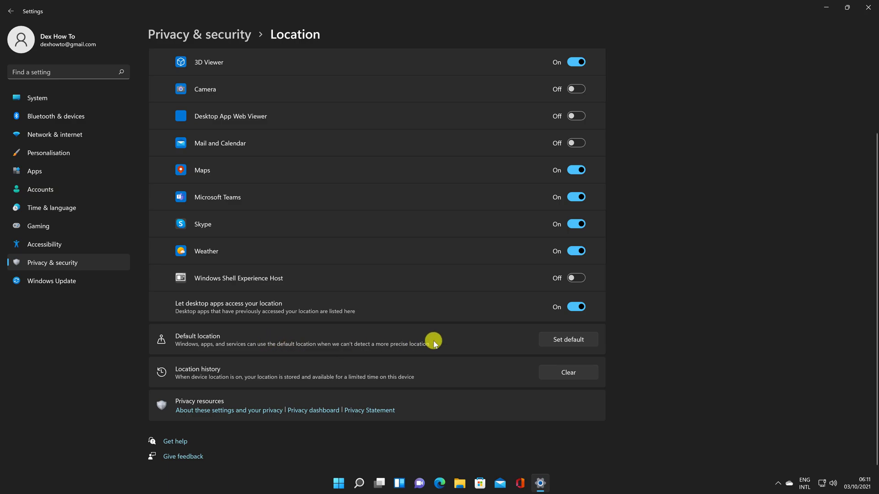
{"action": "mouse_move", "coordinate": [571, 339]}
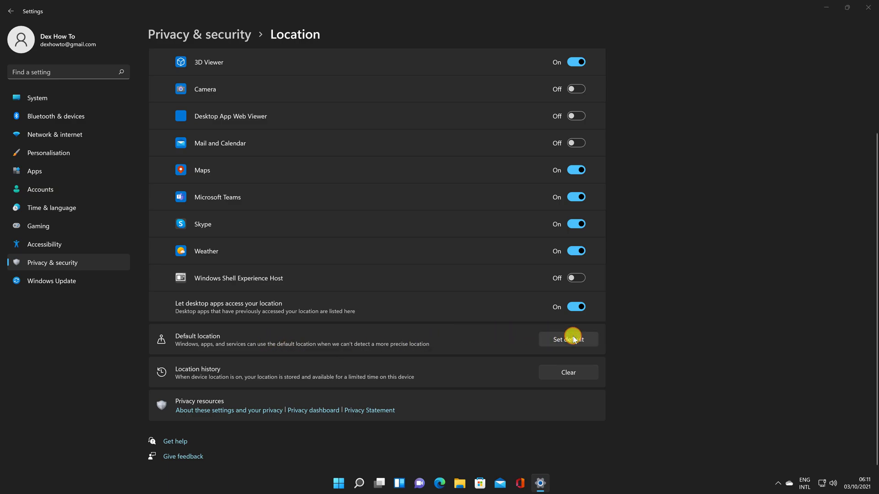
{"action": "left_click", "coordinate": [567, 339]}
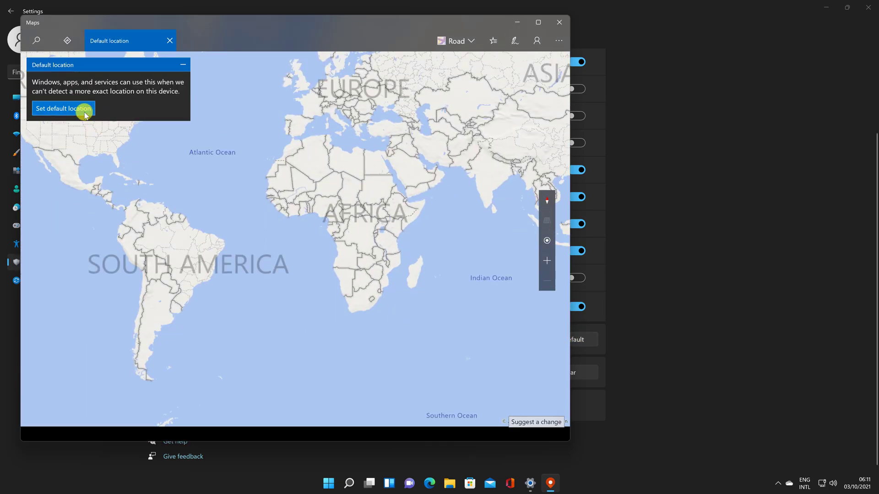
Search 'Bucuresti Sector' and set Sector 3 as the default location.
{"action": "left_click", "coordinate": [63, 108]}
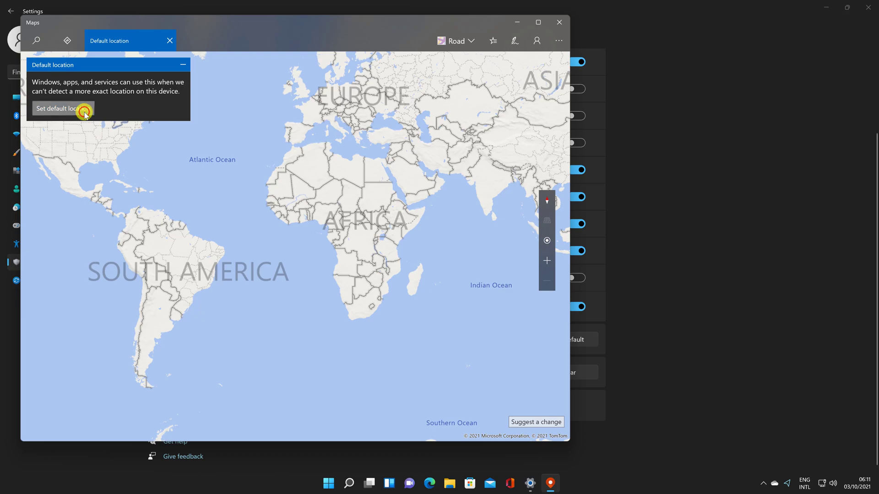
{"action": "left_click", "coordinate": [59, 108]}
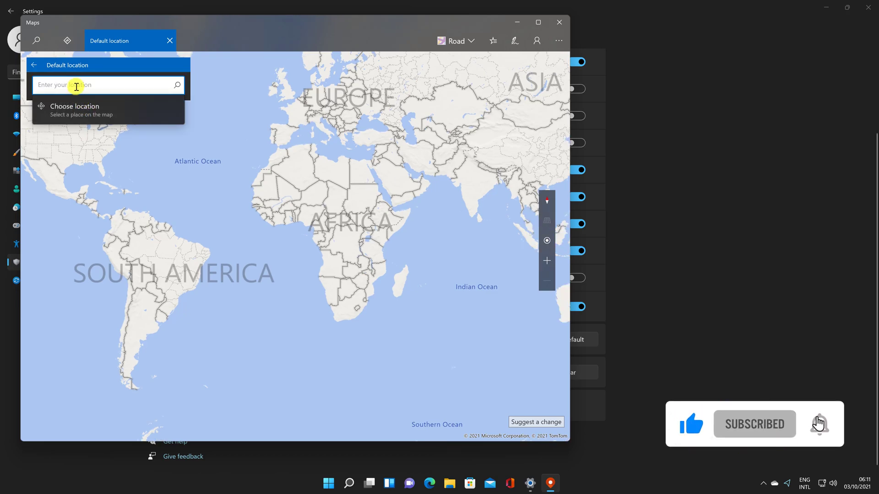
{"action": "type", "text": "Bu"}
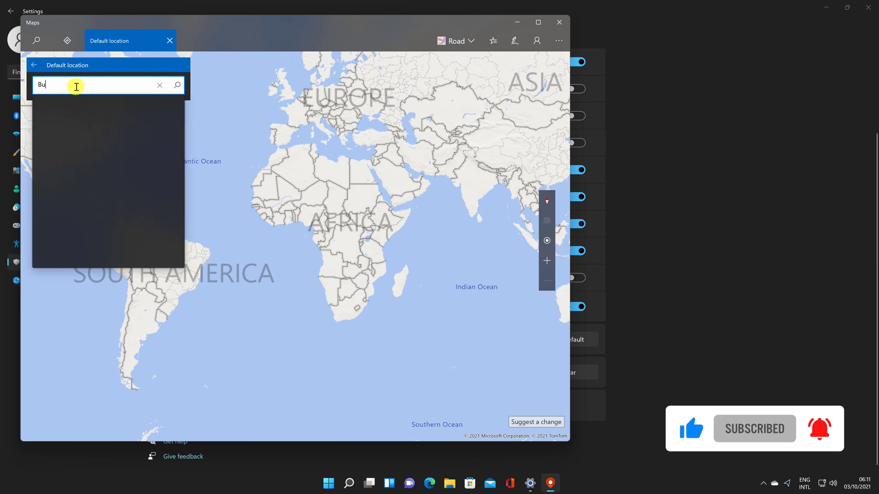
{"action": "type", "text": "curestim"}
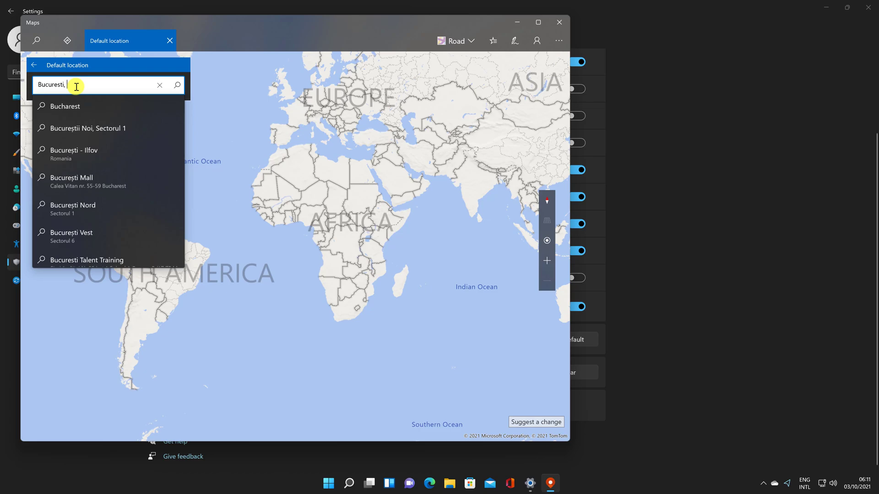
{"action": "type", "text": "Sector"}
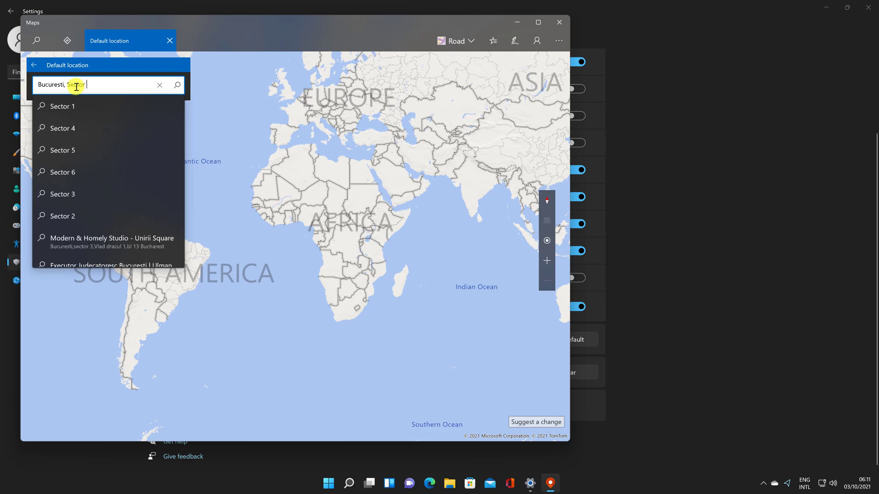
{"action": "left_click", "coordinate": [61, 194]}
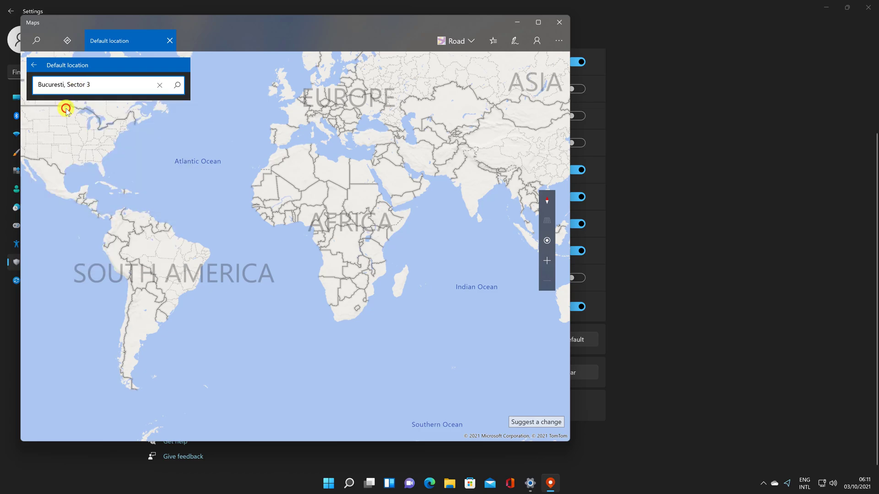
{"action": "left_click", "coordinate": [177, 85]}
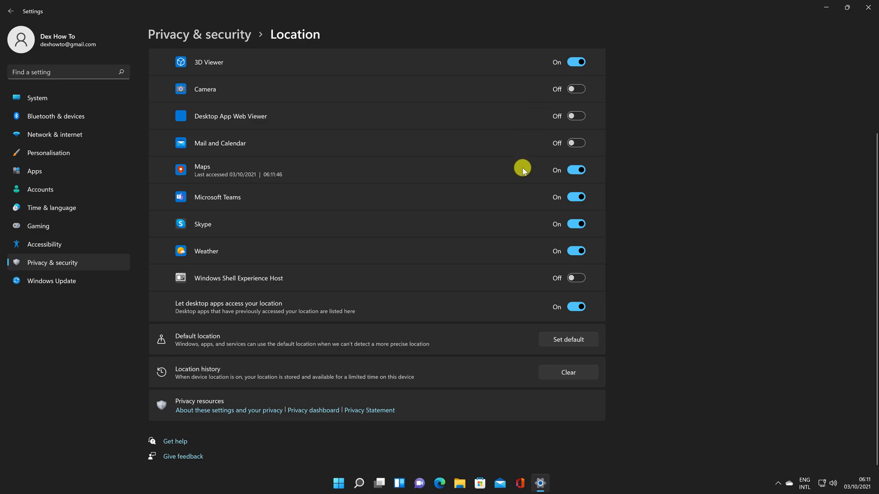
{"action": "mouse_move", "coordinate": [516, 197]}
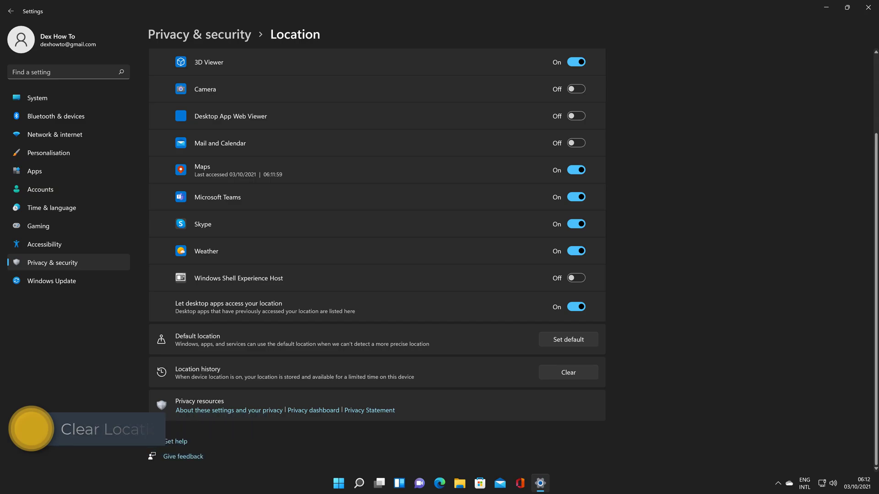
{"action": "mouse_move", "coordinate": [442, 331]}
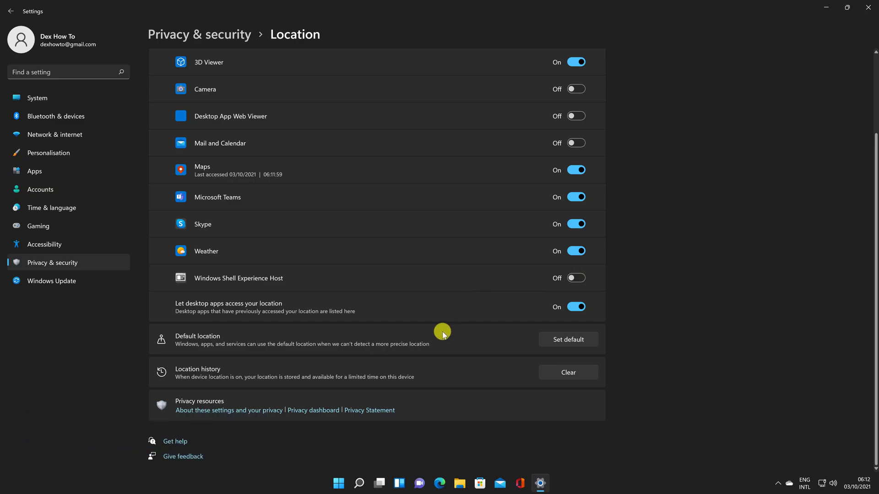
{"action": "mouse_move", "coordinate": [238, 375]}
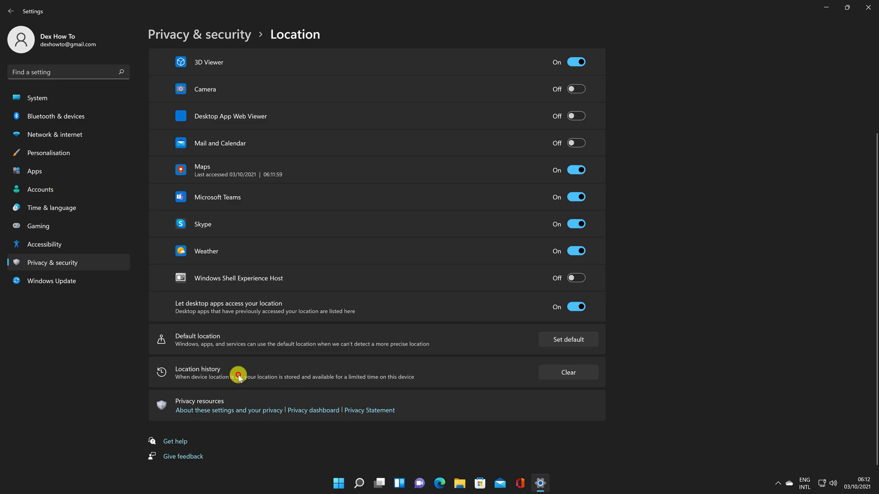
{"action": "mouse_move", "coordinate": [567, 372]}
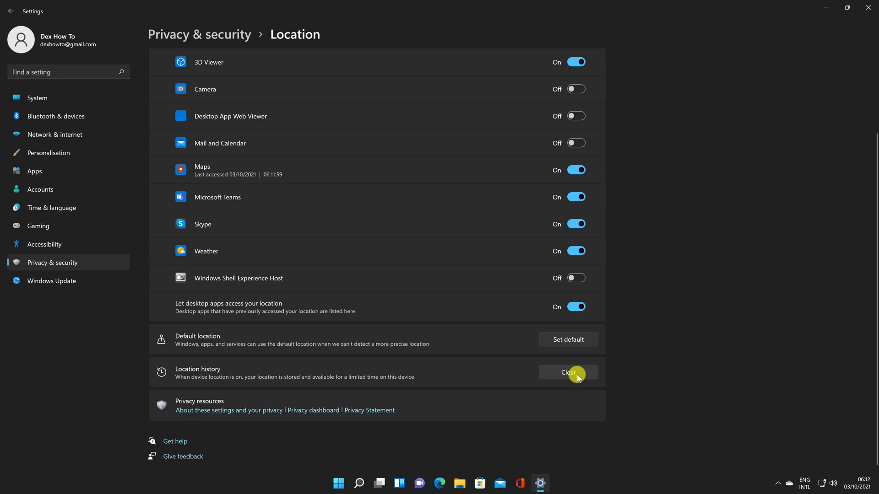
Clear the stored location history and confirm the check mark appears.
{"action": "left_click", "coordinate": [567, 373]}
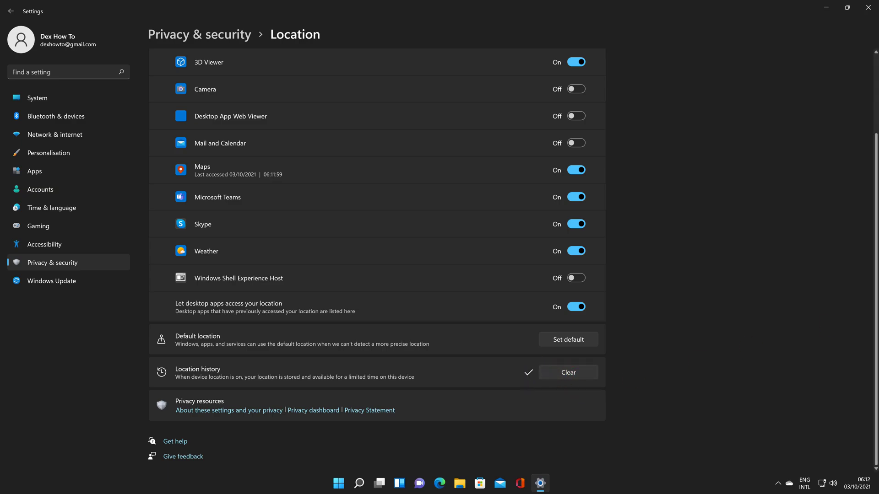
{"action": "scroll", "scroll_direction": "up", "scroll_amount": 3}
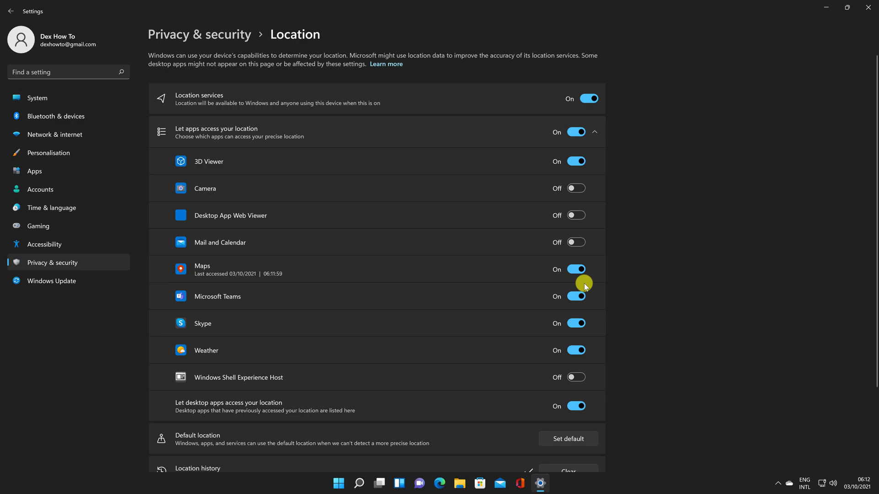
{"action": "mouse_move", "coordinate": [395, 156]}
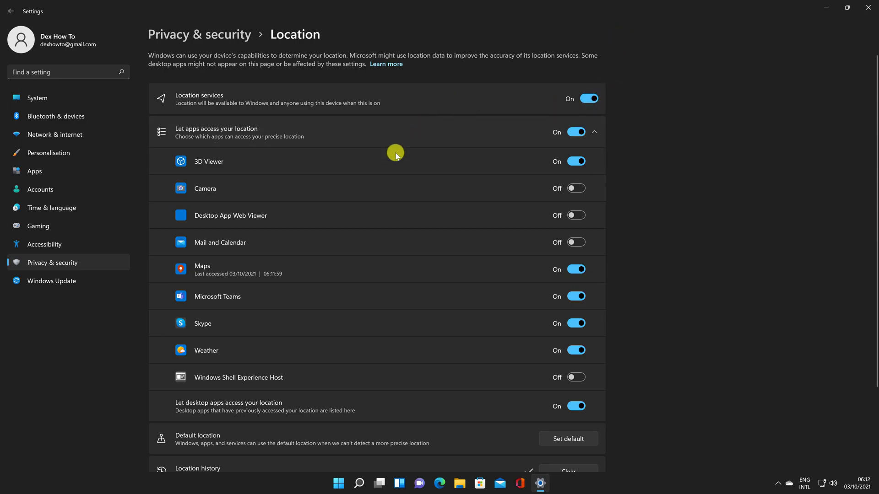
{"action": "mouse_move", "coordinate": [572, 157]}
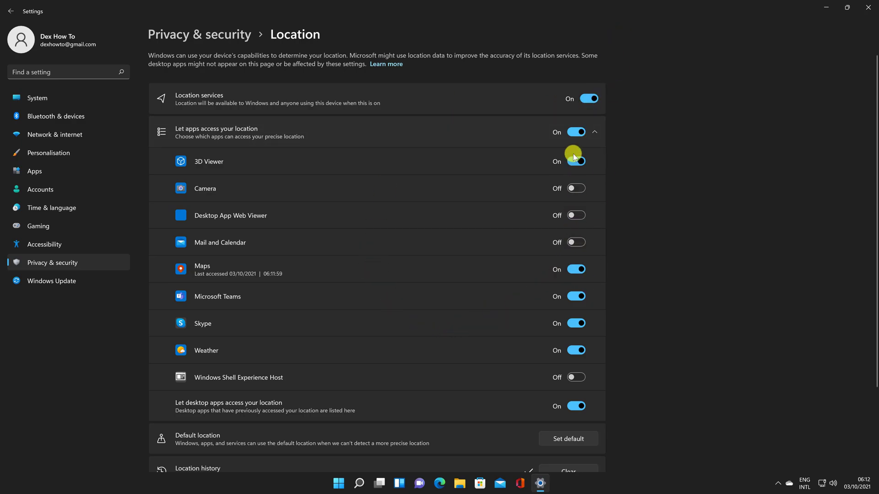